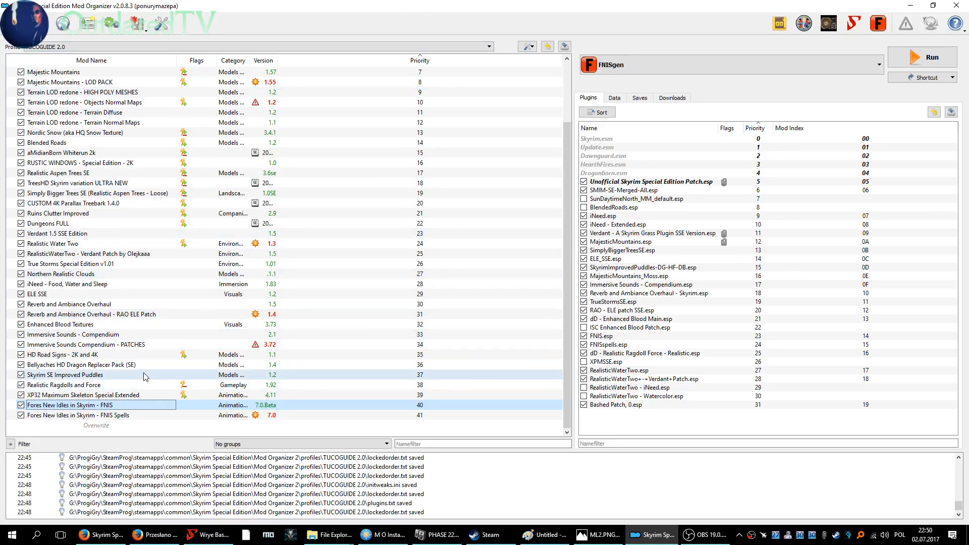
{"action": "mouse_move", "coordinate": [105, 379]}
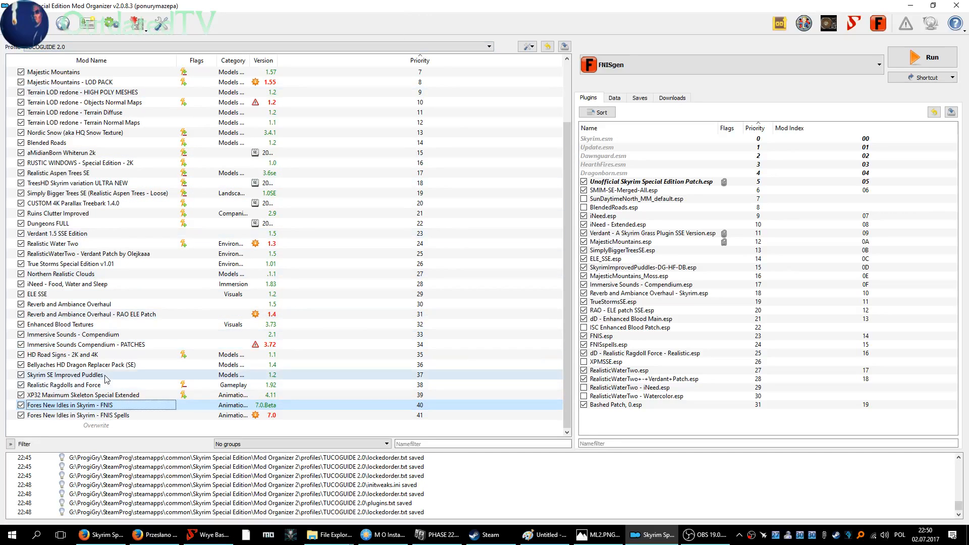
- Enable all plugins, sort the load order with LOOT, then launch Wrye Bash
{"action": "left_click", "coordinate": [78, 415]}
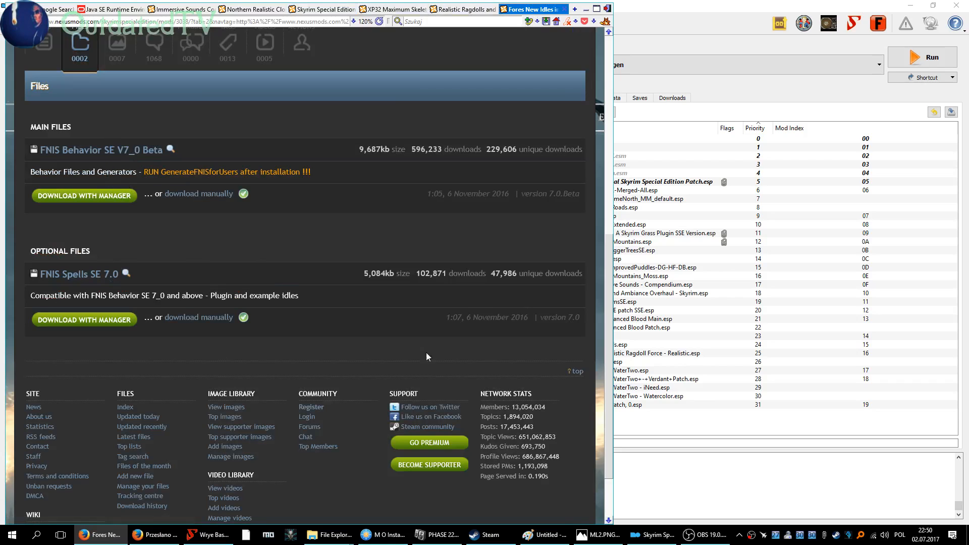
{"action": "left_click", "coordinate": [652, 535]}
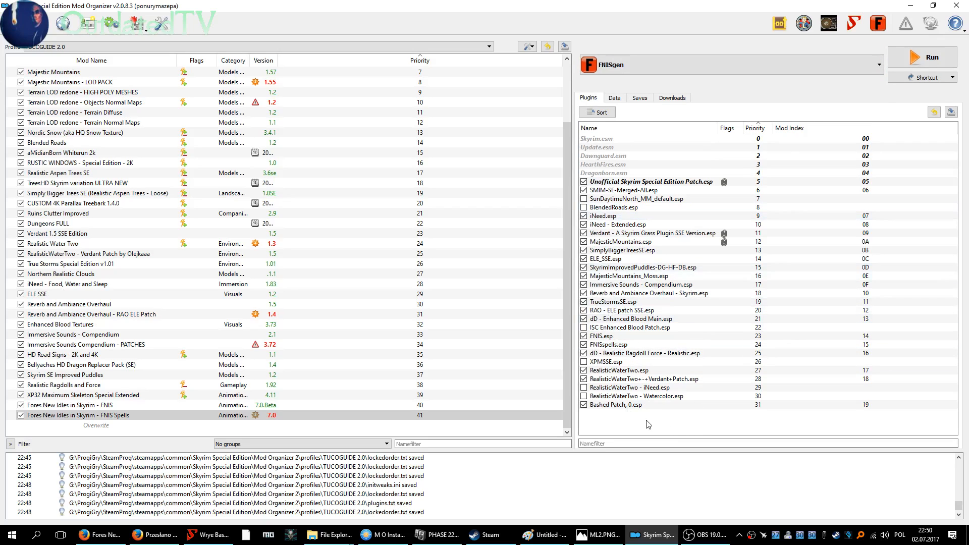
{"action": "right_click", "coordinate": [647, 411]}
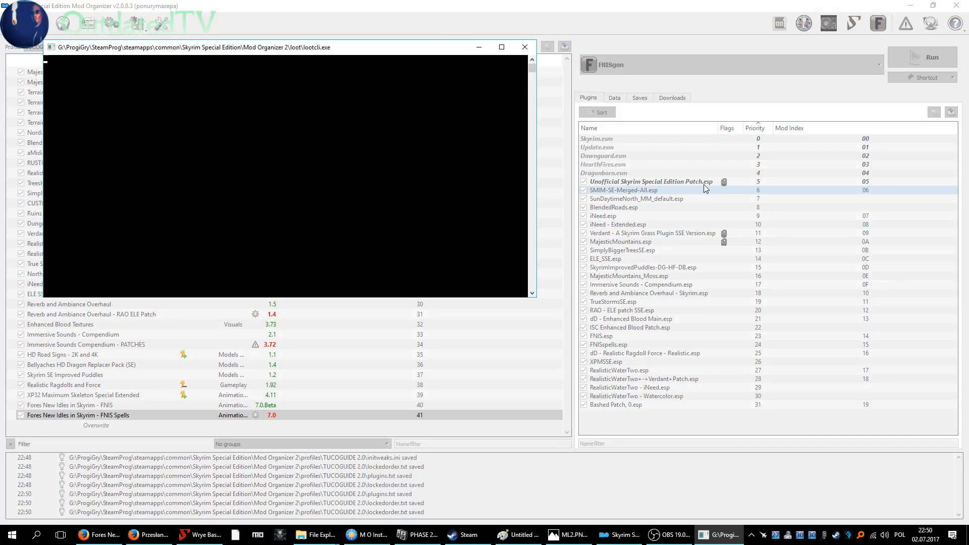
{"action": "left_click", "coordinate": [524, 46]}
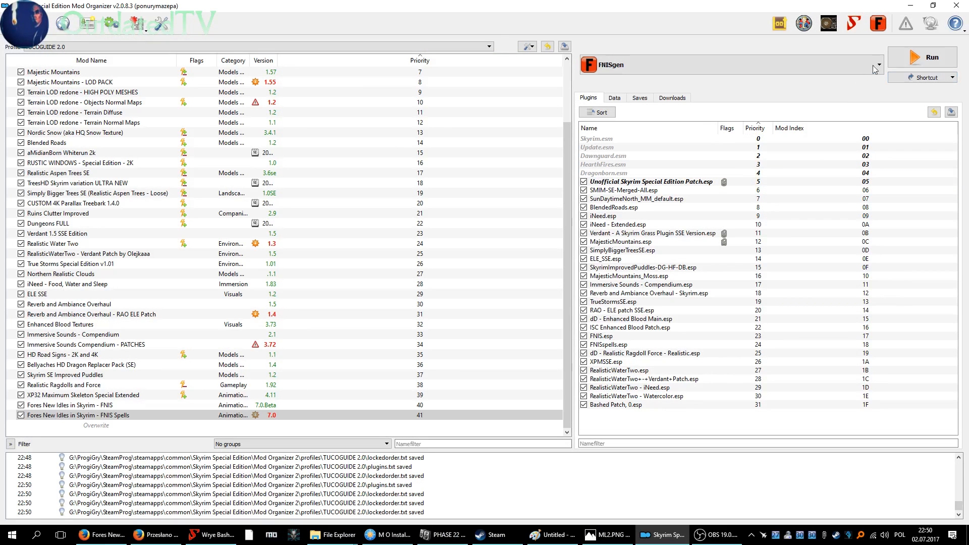
{"action": "left_click", "coordinate": [923, 56]}
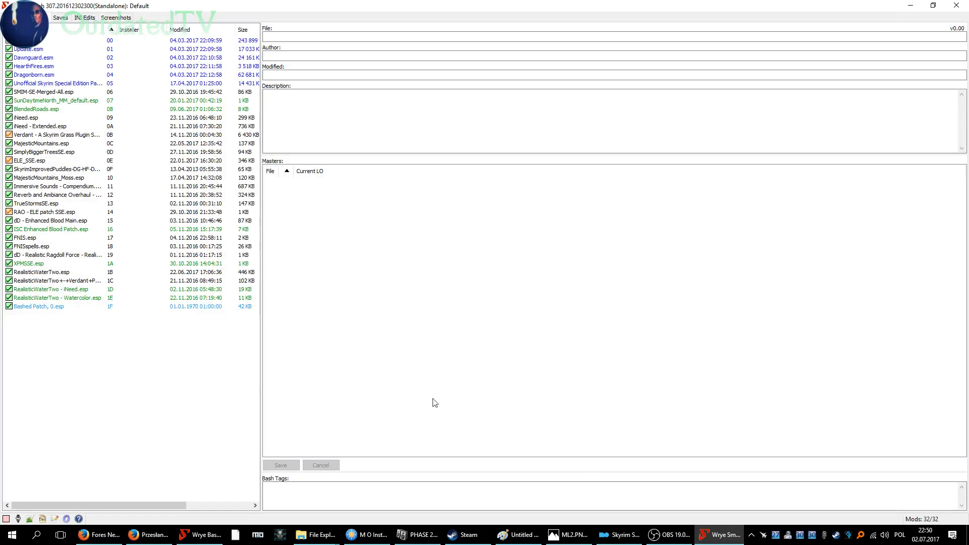
- Rebuild Bashed Patch, 0.esp, accepting deactivation of the mergeable plugins and starting the build
{"action": "right_click", "coordinate": [38, 306]}
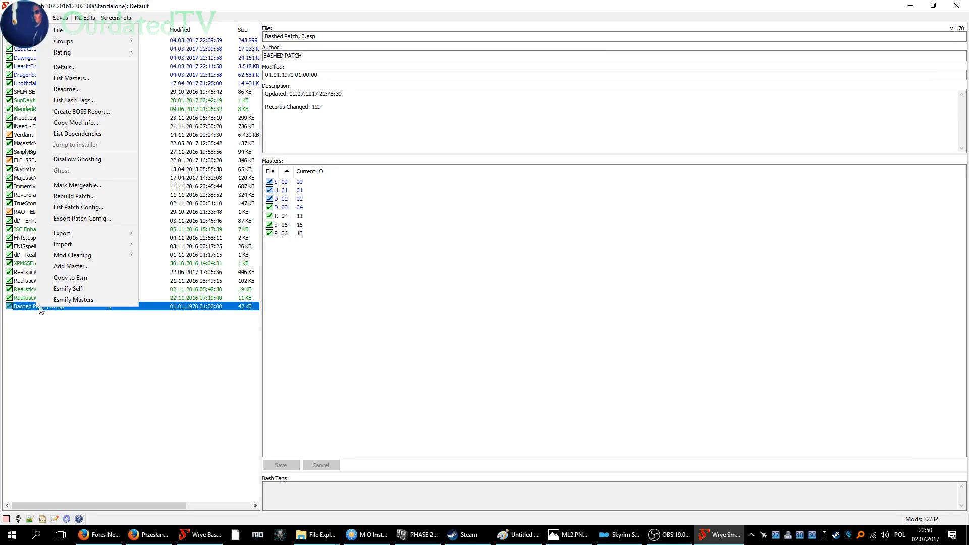
{"action": "left_click", "coordinate": [74, 196]}
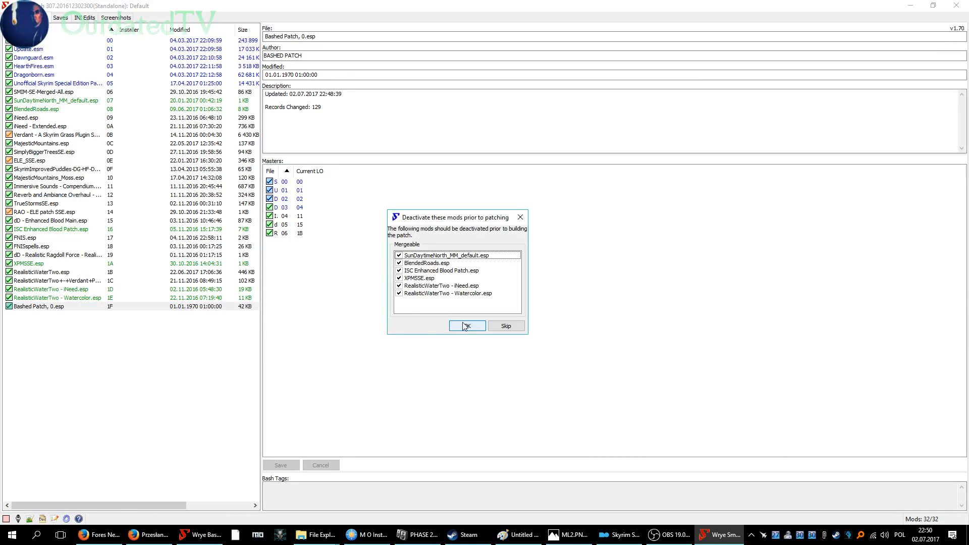
{"action": "left_click", "coordinate": [466, 326]}
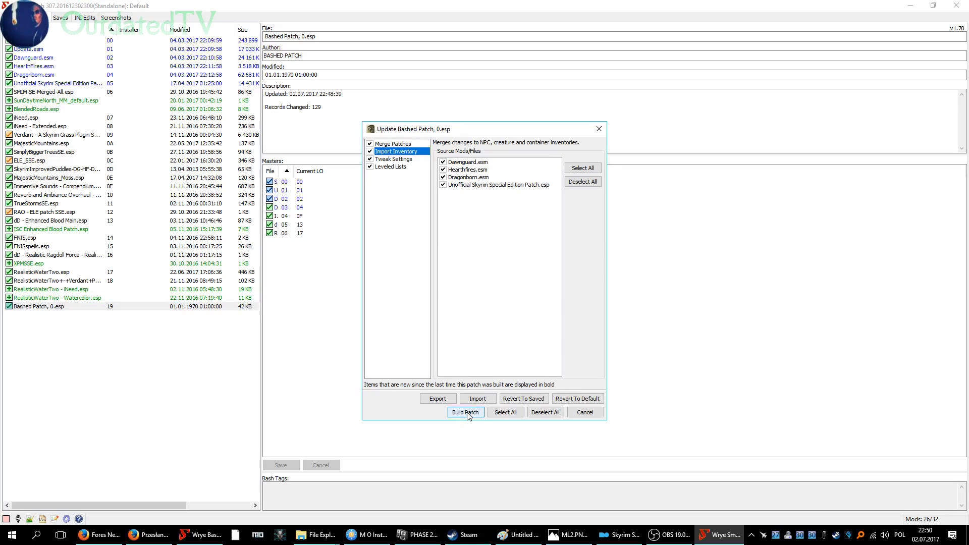
{"action": "left_click", "coordinate": [465, 412]}
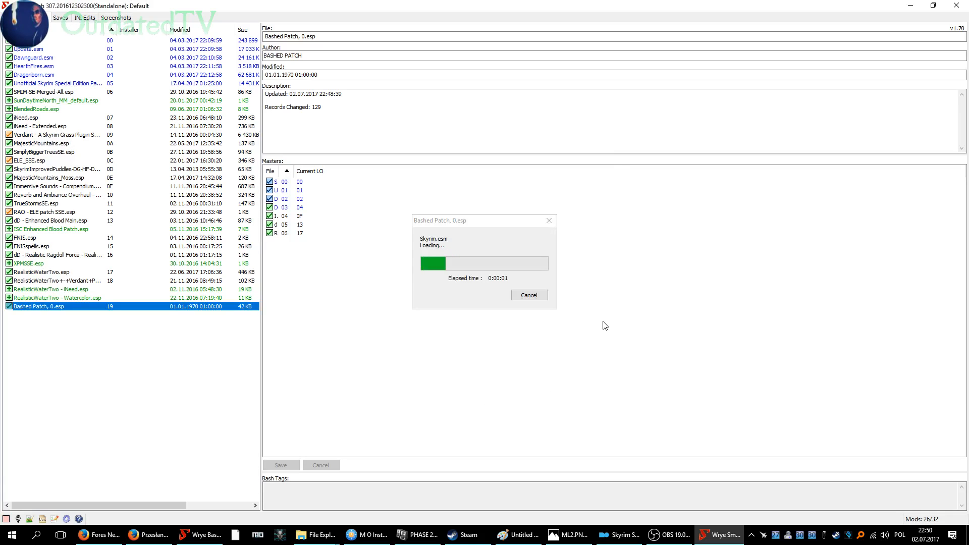
{"action": "mouse_move", "coordinate": [555, 343]}
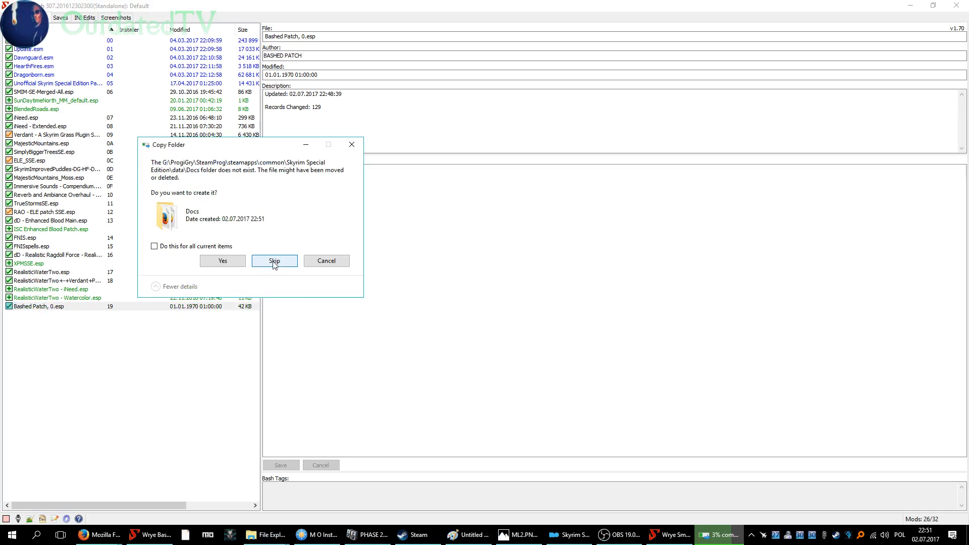
- Skip creating the missing Docs folder and dismiss the Bashed Patch build report
{"action": "left_click", "coordinate": [273, 261]}
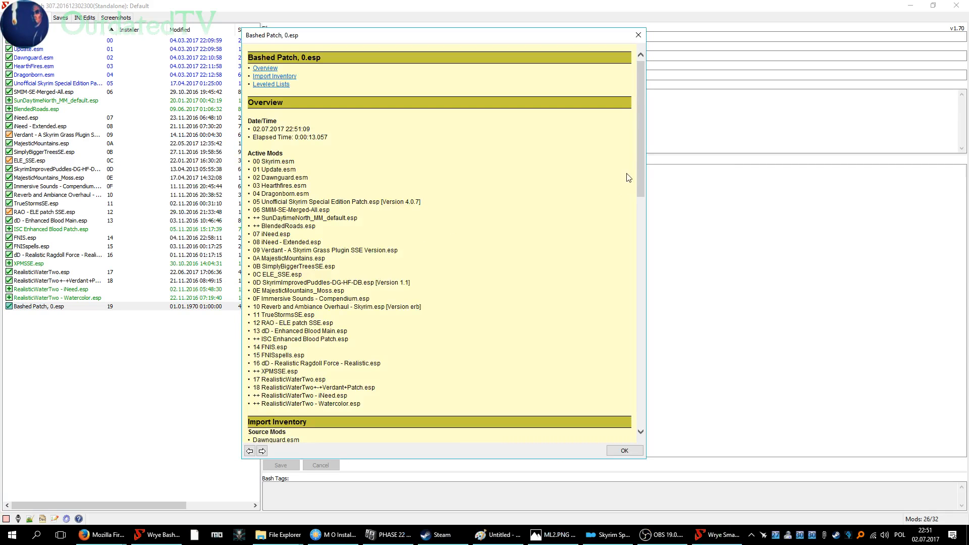
{"action": "left_click", "coordinate": [623, 450]}
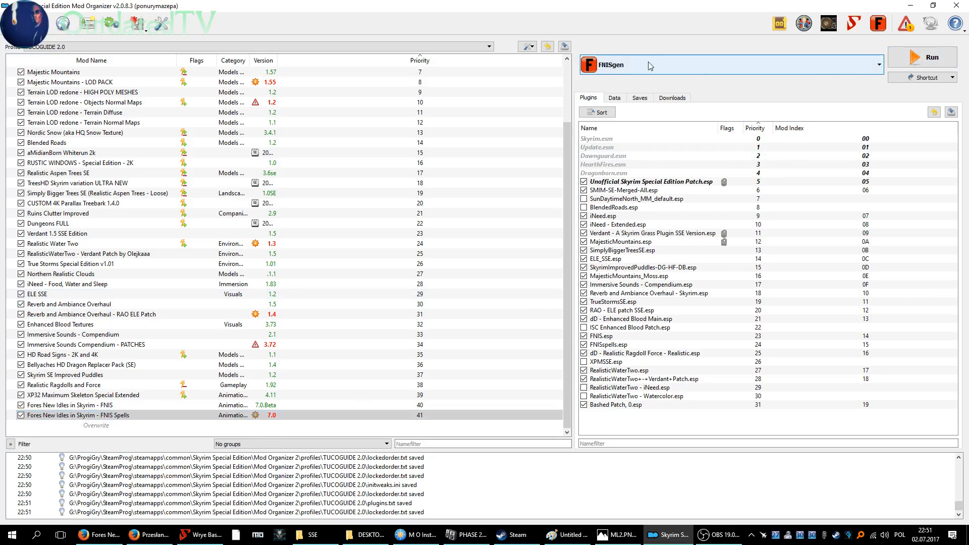
- Bring up the editor for Mod Organizer 2's configured executables
{"action": "left_click", "coordinate": [876, 64]}
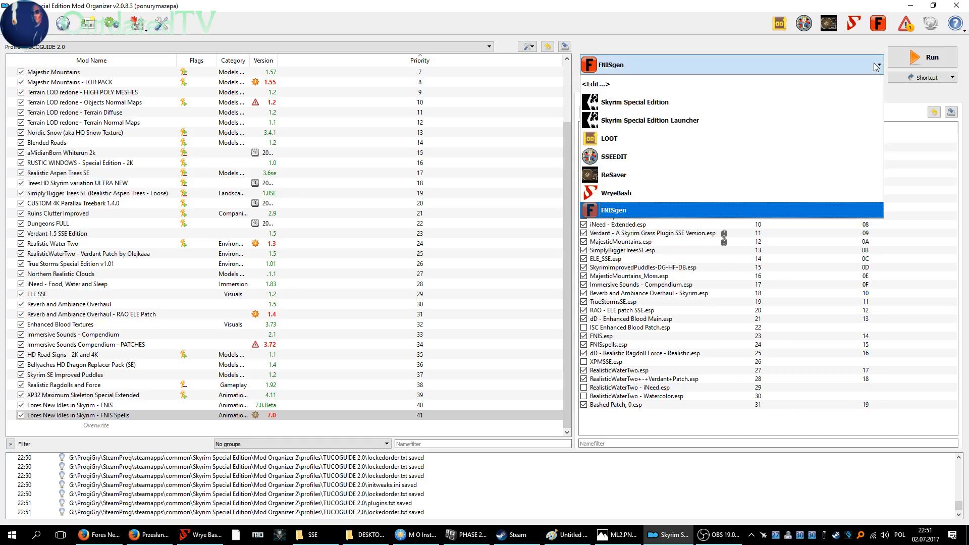
{"action": "left_click", "coordinate": [876, 66]}
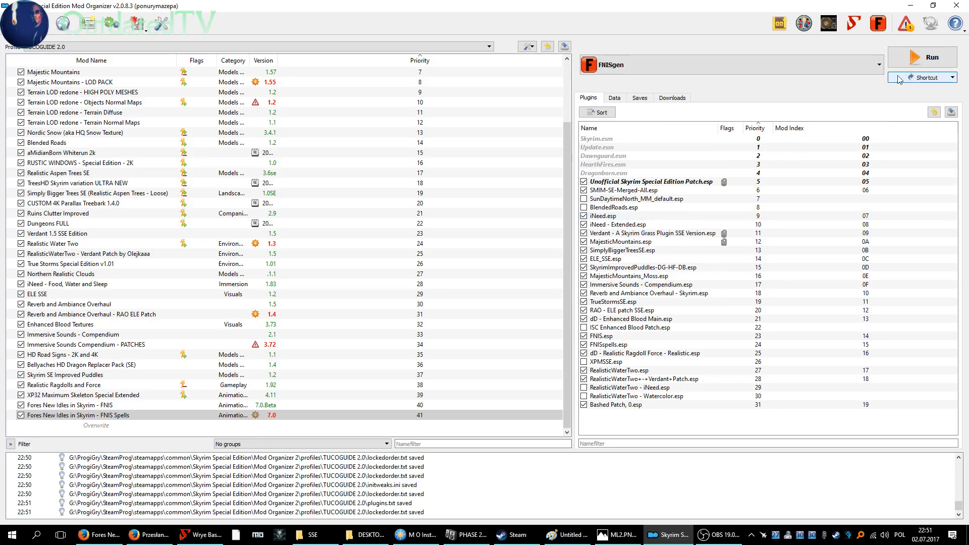
{"action": "left_click", "coordinate": [934, 78]}
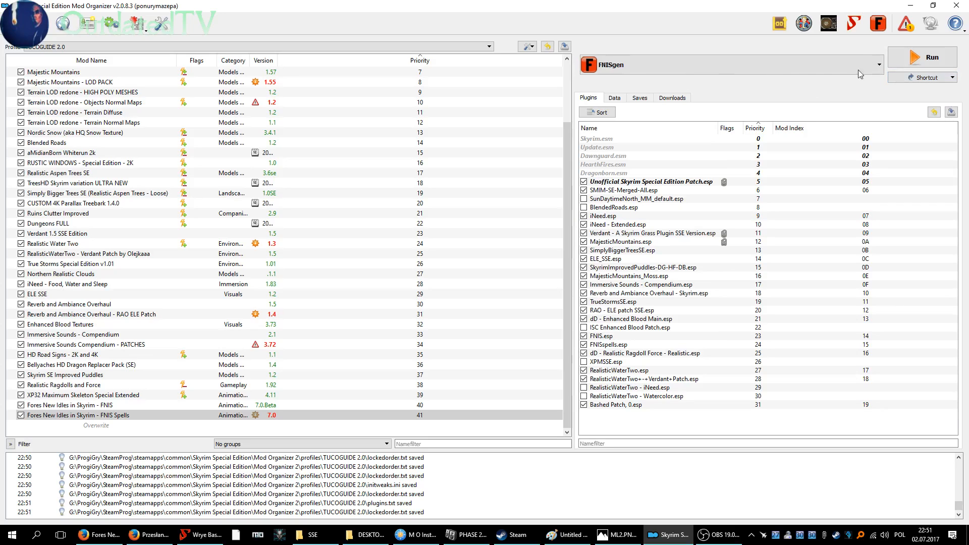
{"action": "left_click", "coordinate": [884, 64]}
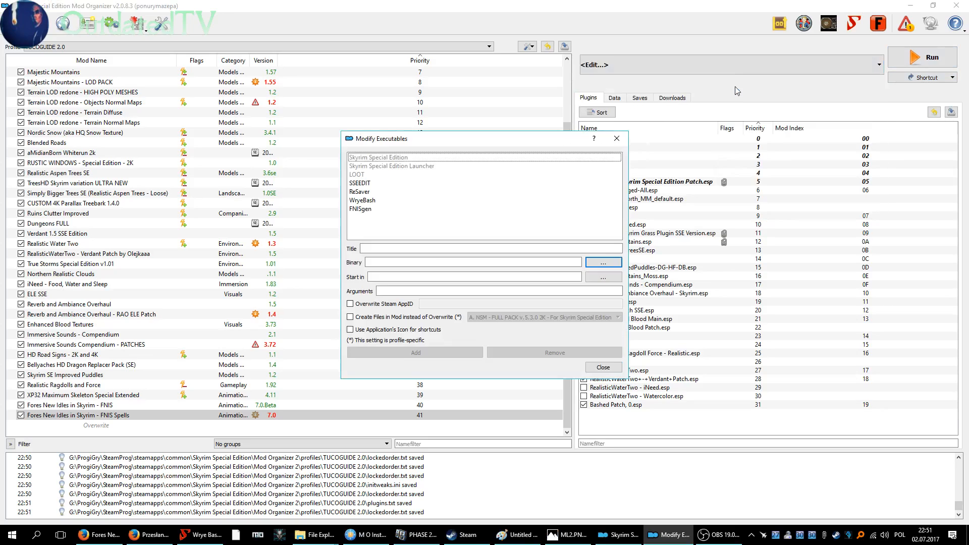
- Delete the FNISgen executable entry and close the editor
{"action": "left_click", "coordinate": [360, 208]}
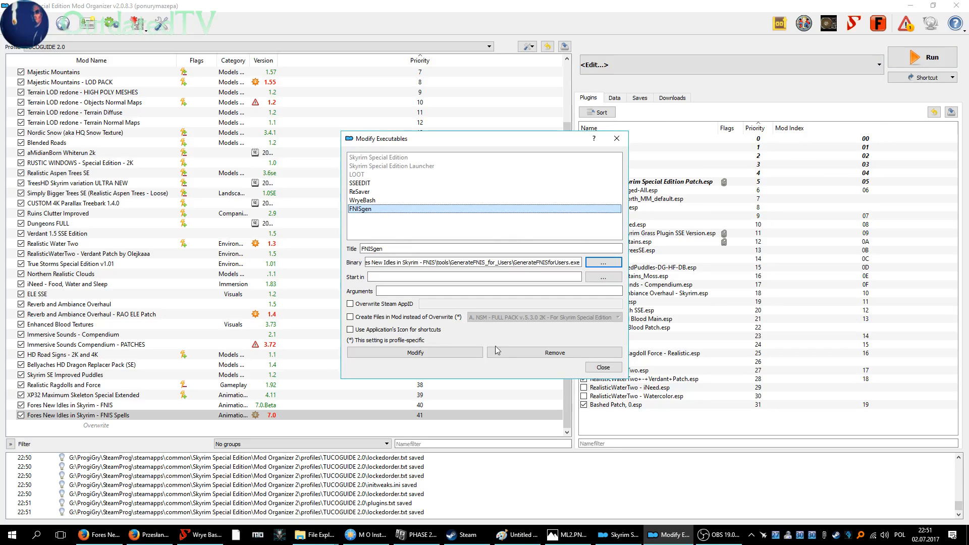
{"action": "left_click", "coordinate": [554, 352]}
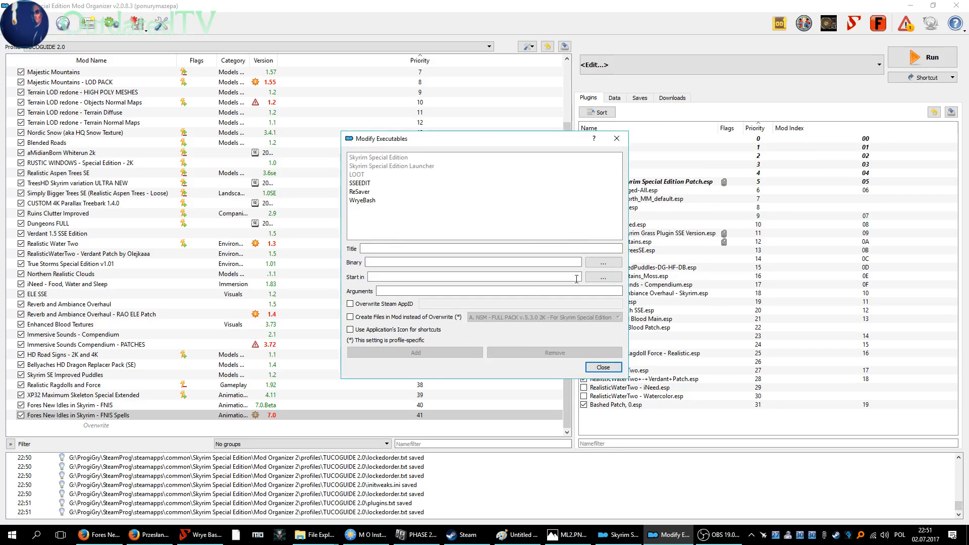
{"action": "left_click", "coordinate": [603, 367]}
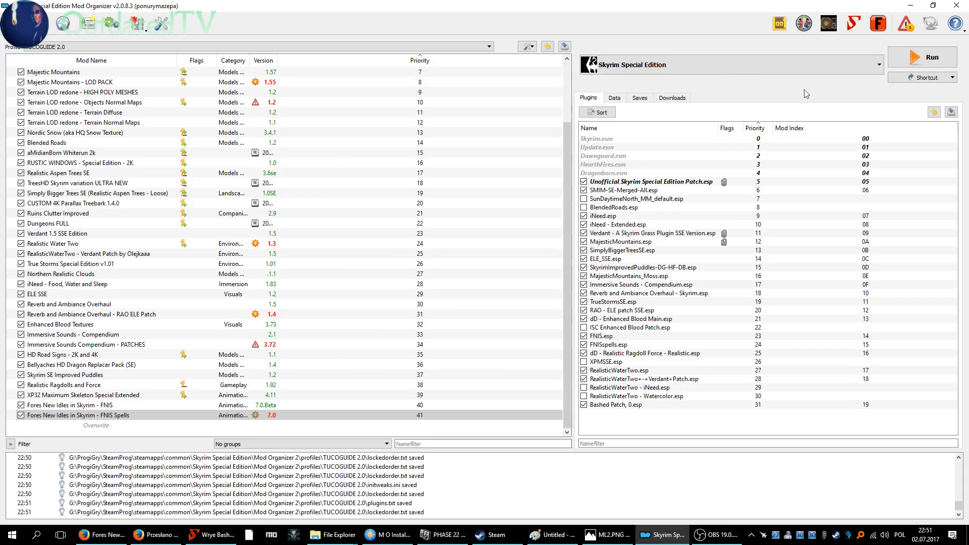
- Choose GenerateFNISforUsers.exe from the FNIS tools folder as the new executable's binary
{"action": "left_click", "coordinate": [875, 65]}
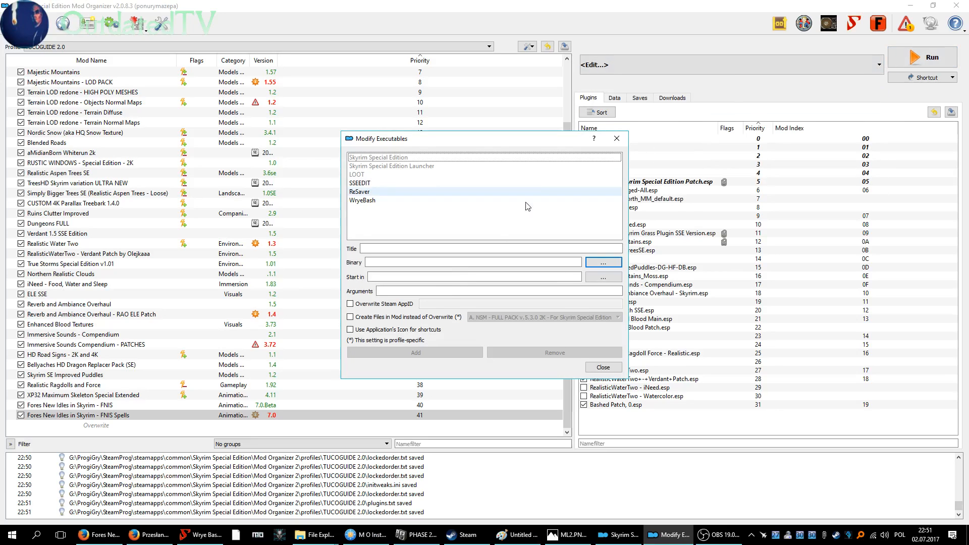
{"action": "left_click", "coordinate": [603, 262]}
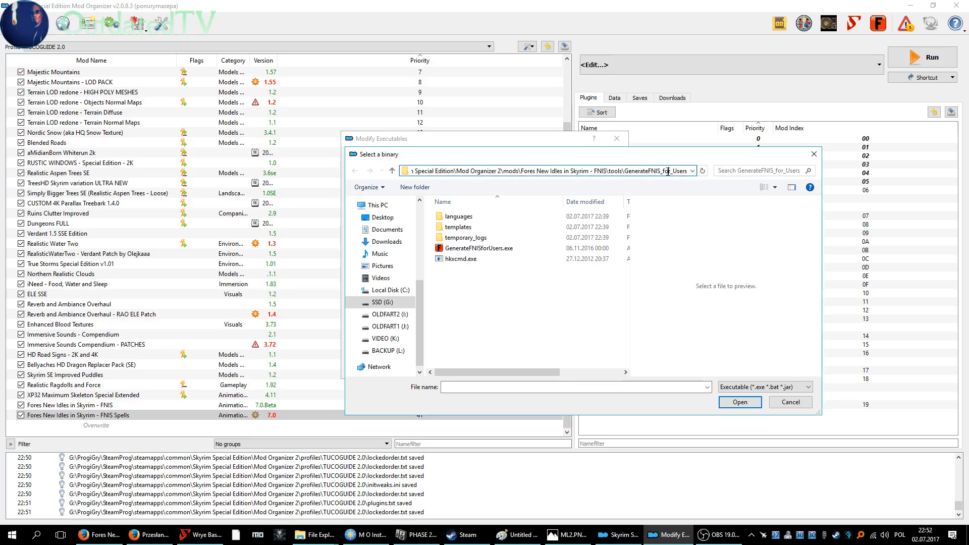
{"action": "left_click", "coordinate": [480, 247]}
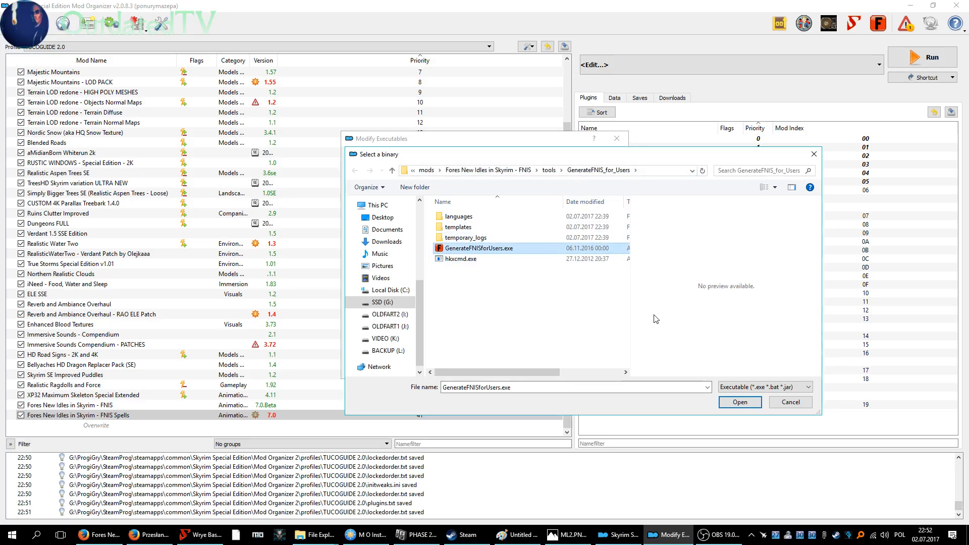
{"action": "mouse_move", "coordinate": [689, 375]}
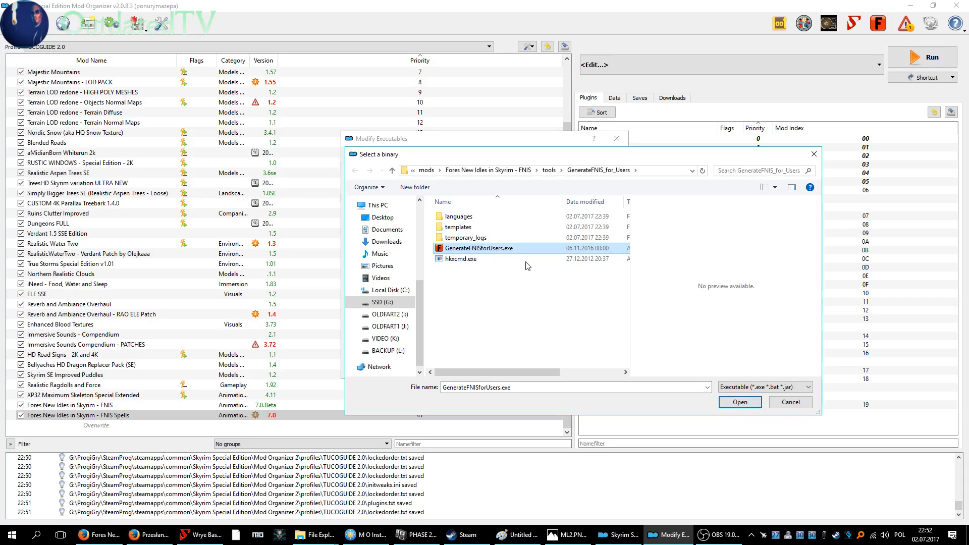
{"action": "left_click", "coordinate": [739, 402]}
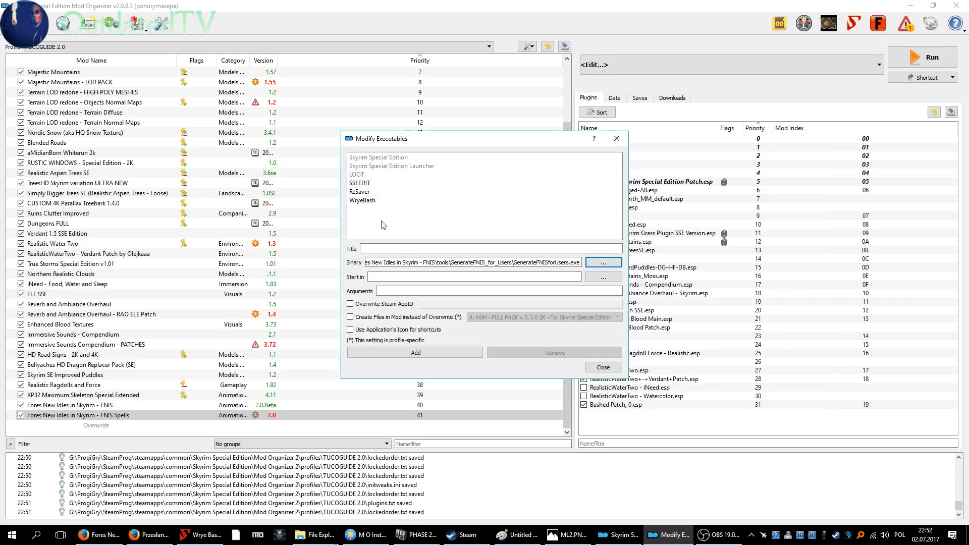
- Name the executable FNISgen and add it to the executables list
{"action": "left_click", "coordinate": [488, 248]}
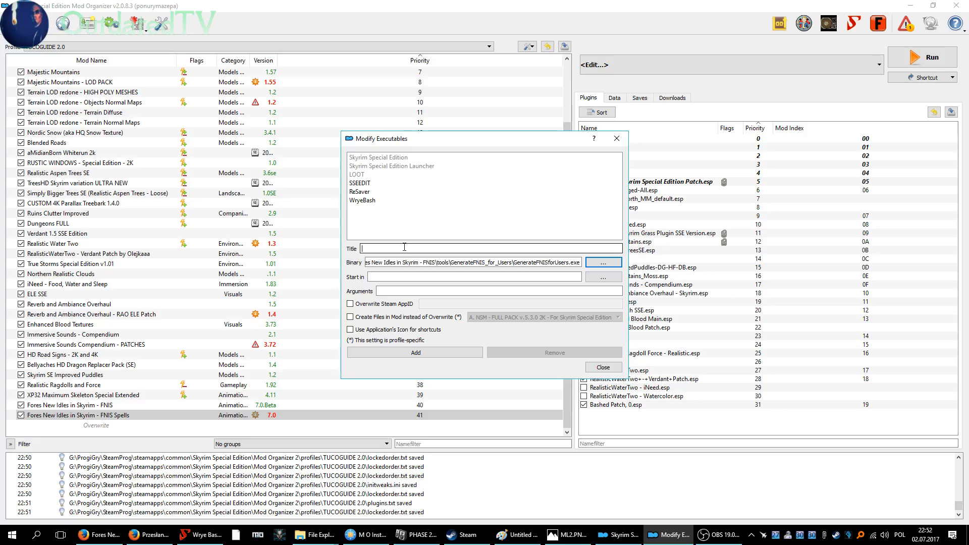
{"action": "type", "text": "FNISgen"}
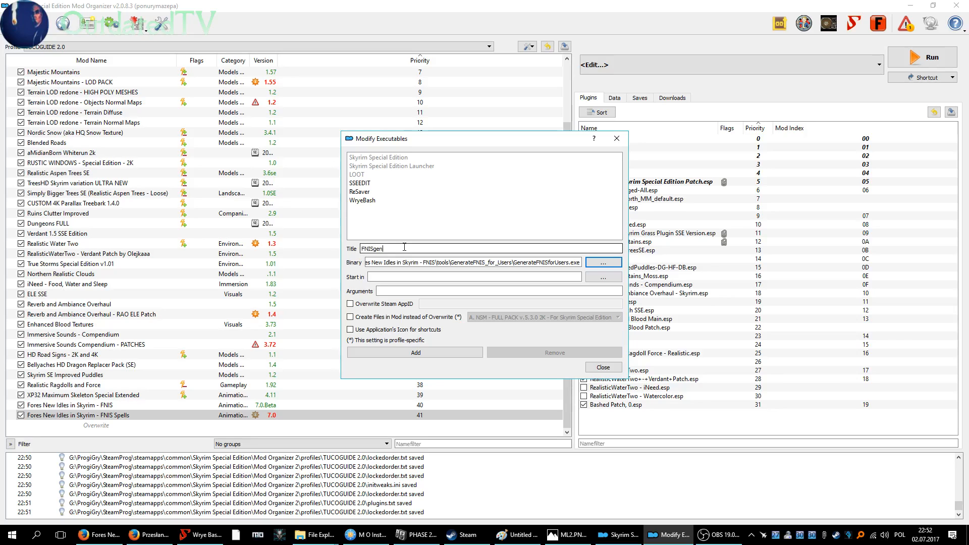
{"action": "left_click", "coordinate": [415, 352]}
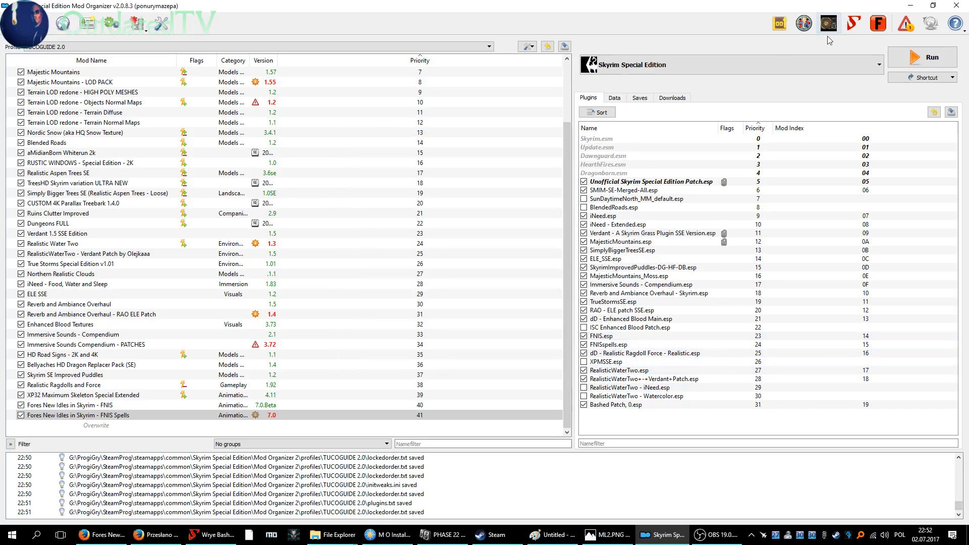
{"action": "left_click", "coordinate": [875, 64]}
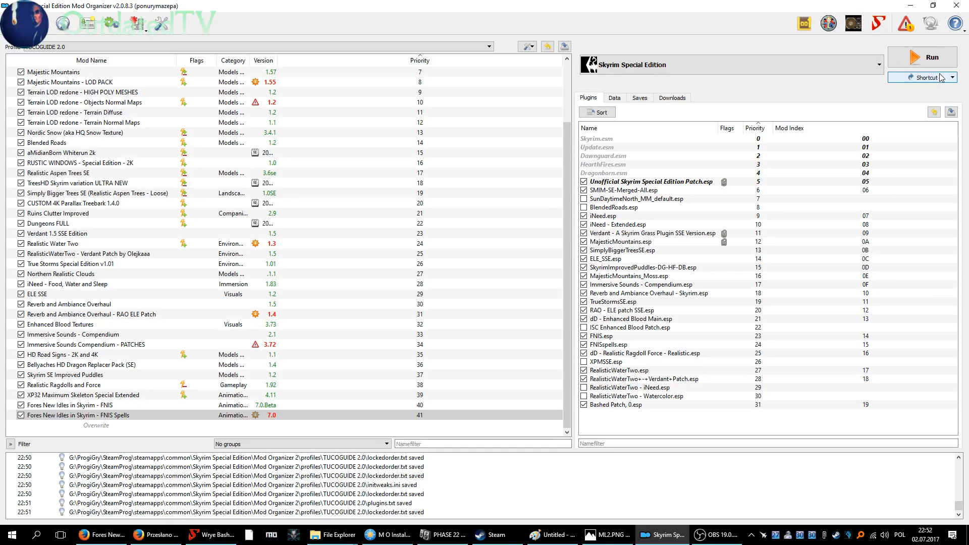
- Select FNISgen as the program to launch from the executables dropdown
{"action": "left_click", "coordinate": [920, 77]}
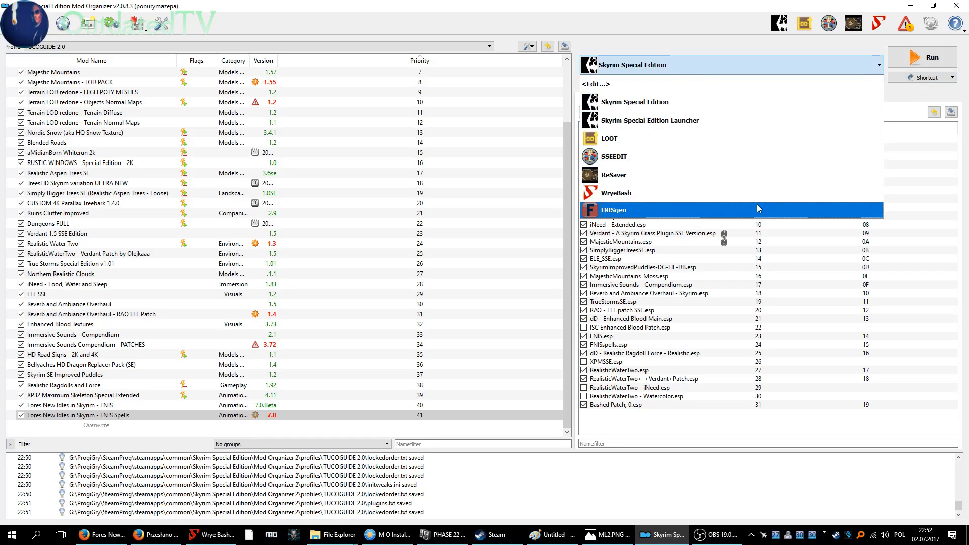
{"action": "left_click", "coordinate": [923, 77]}
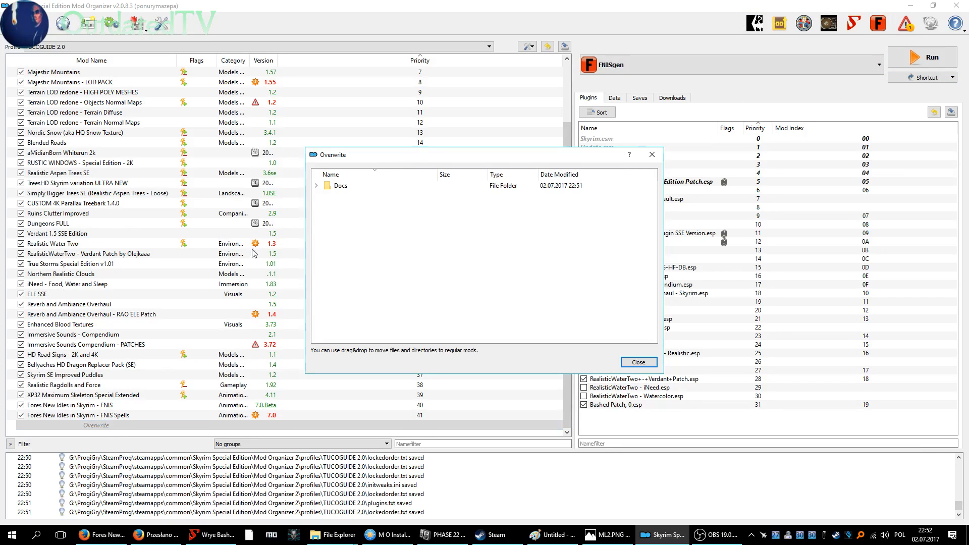
- Delete the leftover Docs folder from the Overwrite contents
{"action": "right_click", "coordinate": [339, 186]}
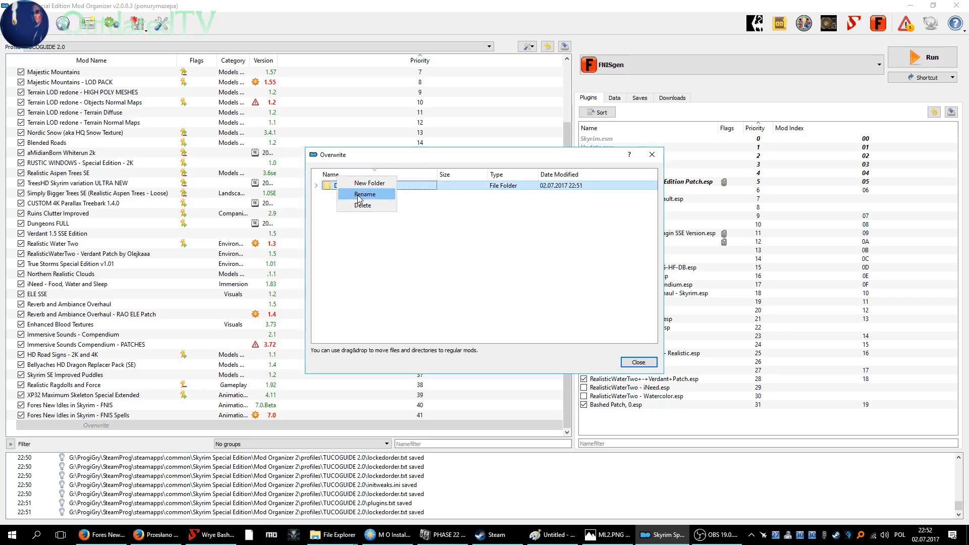
{"action": "left_click", "coordinate": [363, 205]}
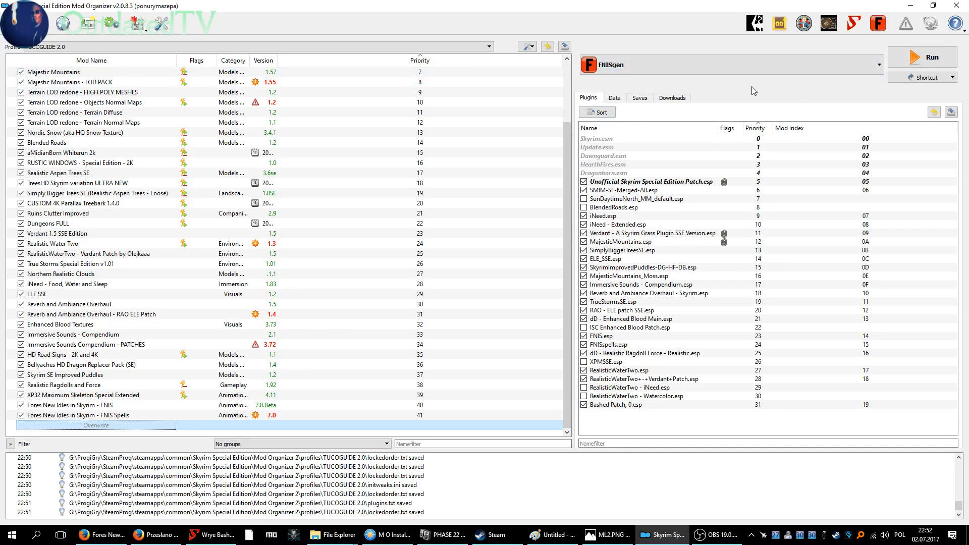
{"action": "mouse_move", "coordinate": [928, 57]}
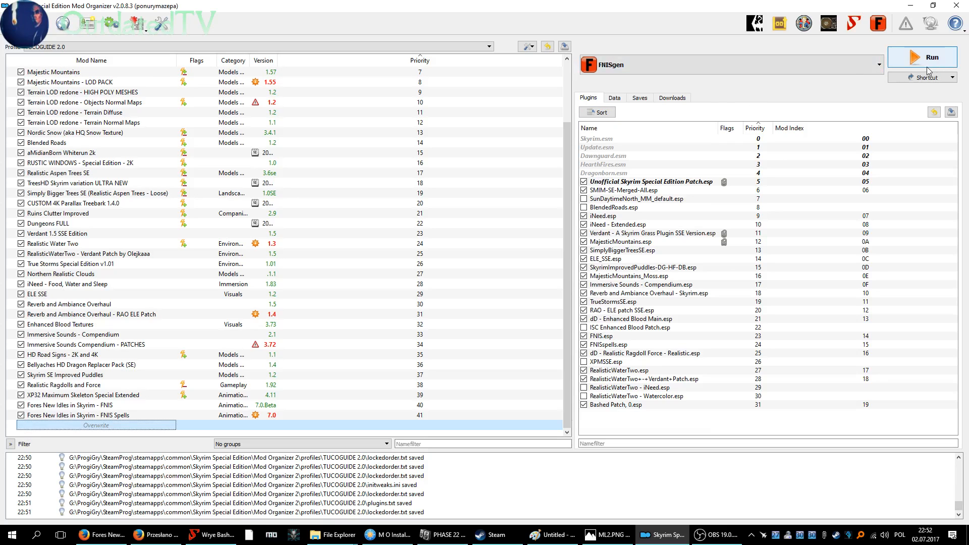
- Launch FNISgen and tick the GENDER Specific Animations and SKELETON Arm Fix patches
{"action": "left_click", "coordinate": [922, 57]}
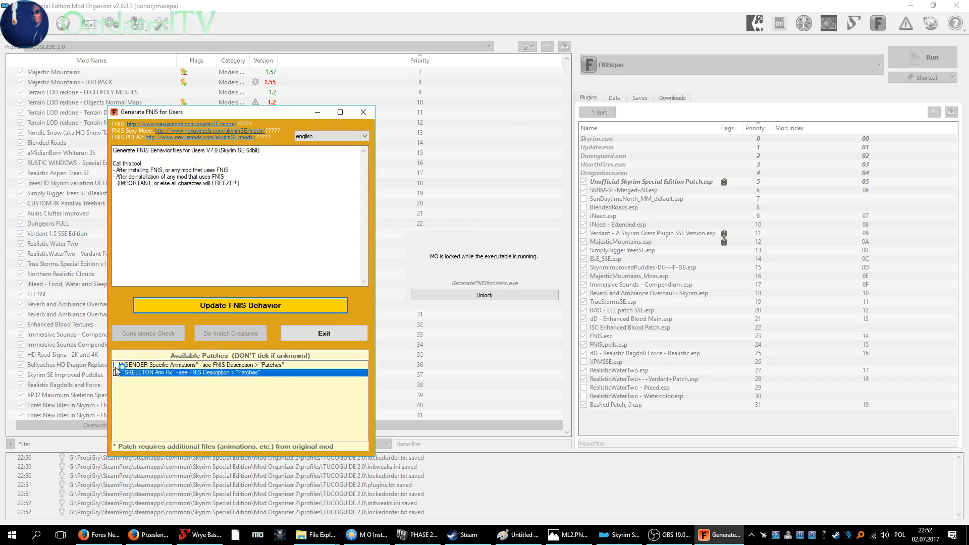
{"action": "left_click", "coordinate": [116, 364]}
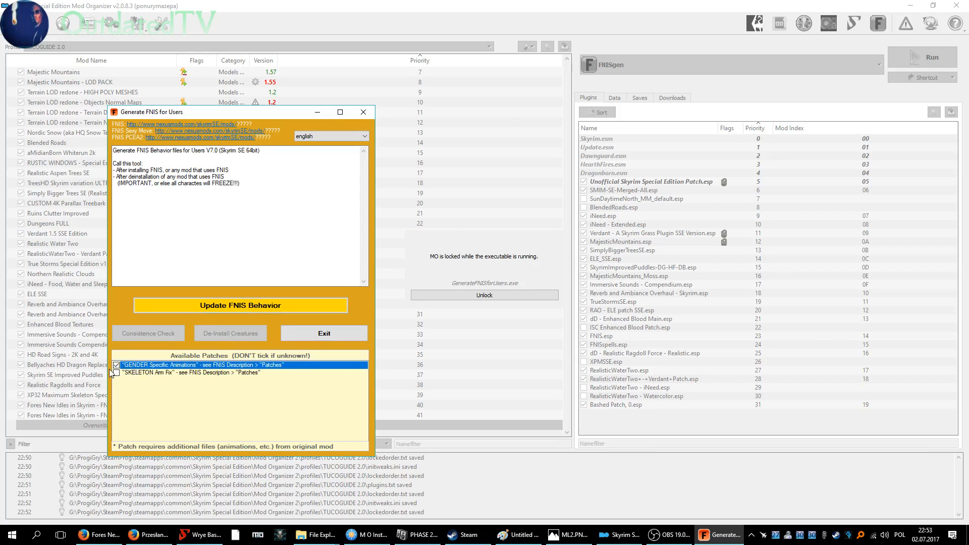
{"action": "left_click", "coordinate": [117, 373]}
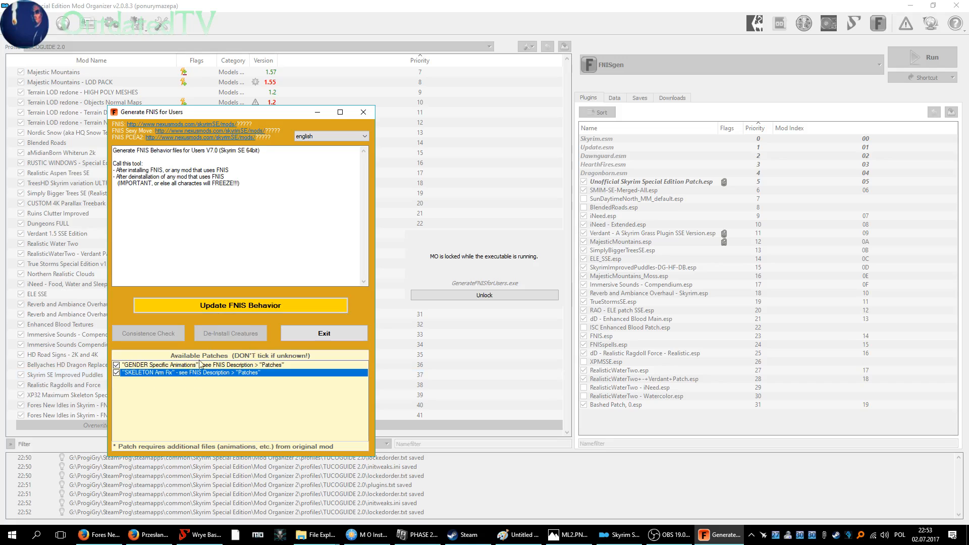
- Update FNIS Behavior, run the Consistence Check with 0 issues, and exit FNIS
{"action": "left_click", "coordinate": [240, 305]}
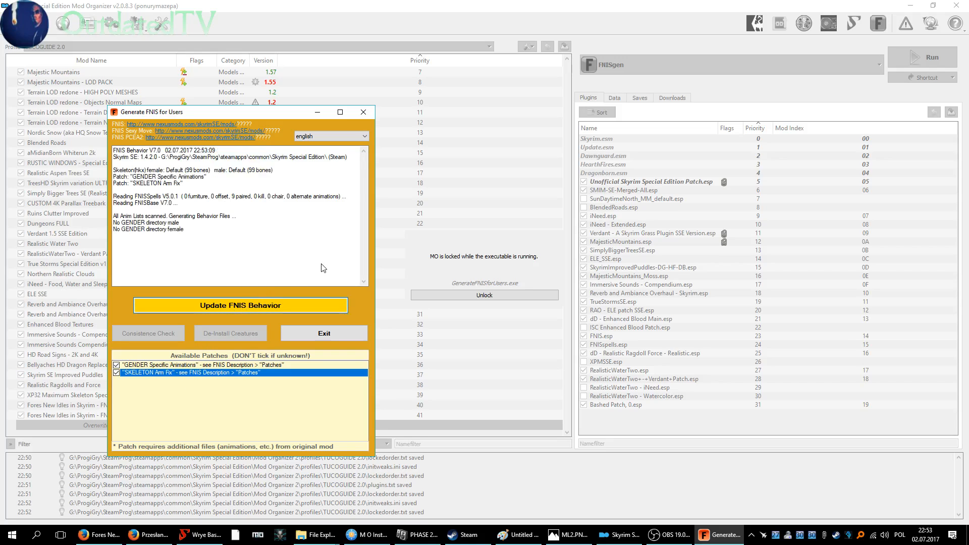
{"action": "left_click", "coordinate": [240, 306]}
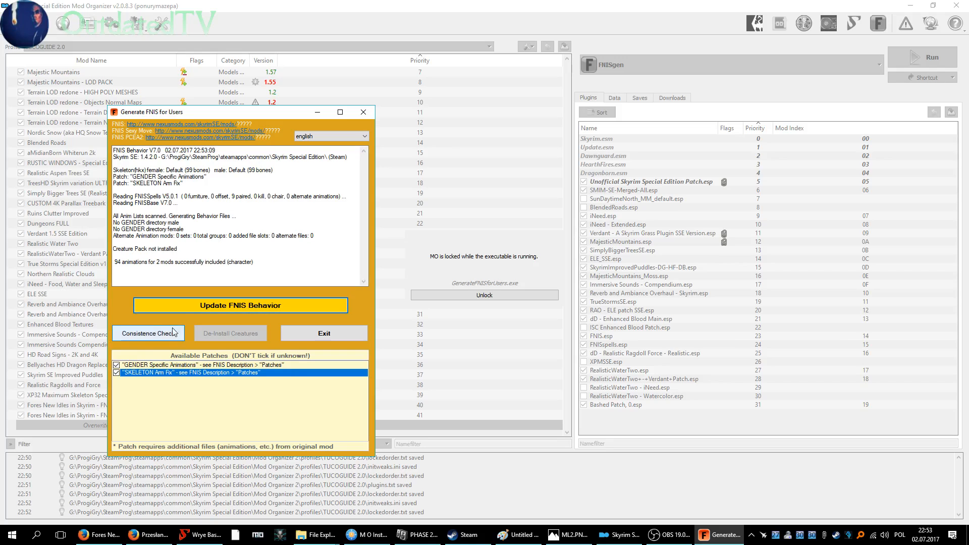
{"action": "left_click", "coordinate": [148, 333]}
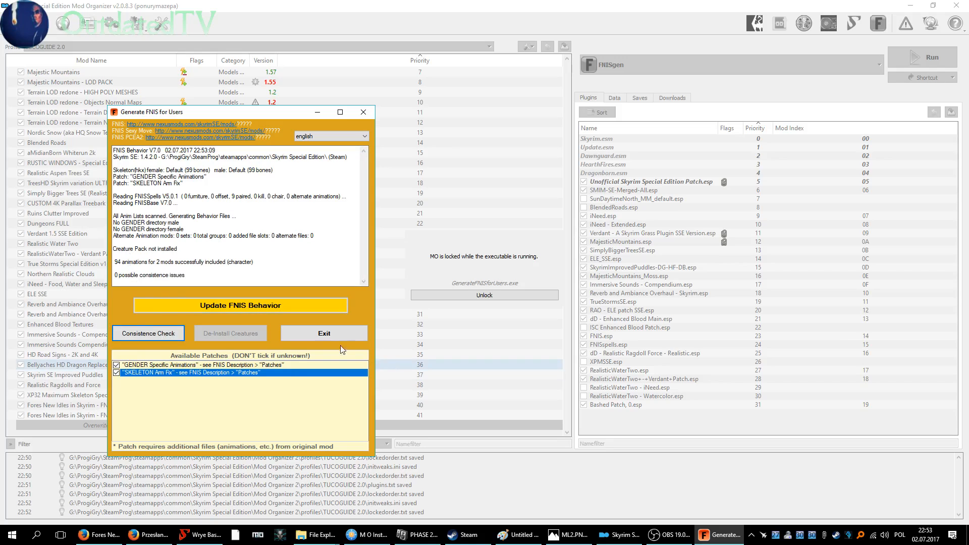
{"action": "left_click", "coordinate": [323, 333]}
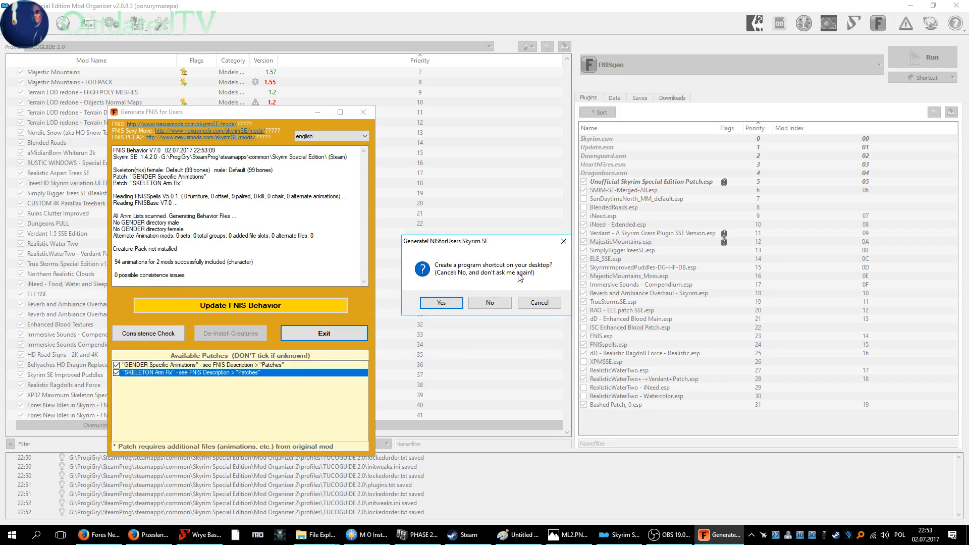
{"action": "mouse_move", "coordinate": [482, 283]}
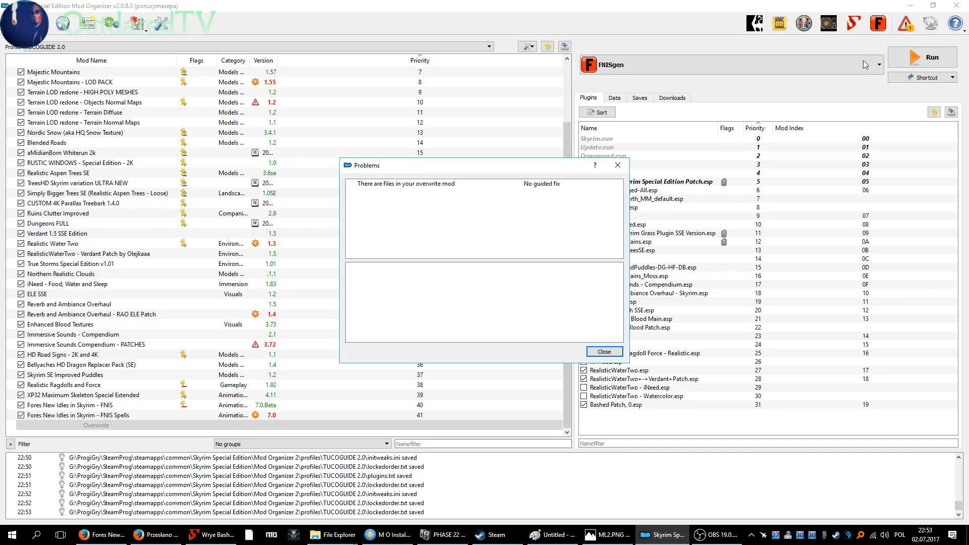
- Dismiss the overwrite warning and view the Overwrite contents, expanding the tools folder
{"action": "left_click", "coordinate": [603, 351]}
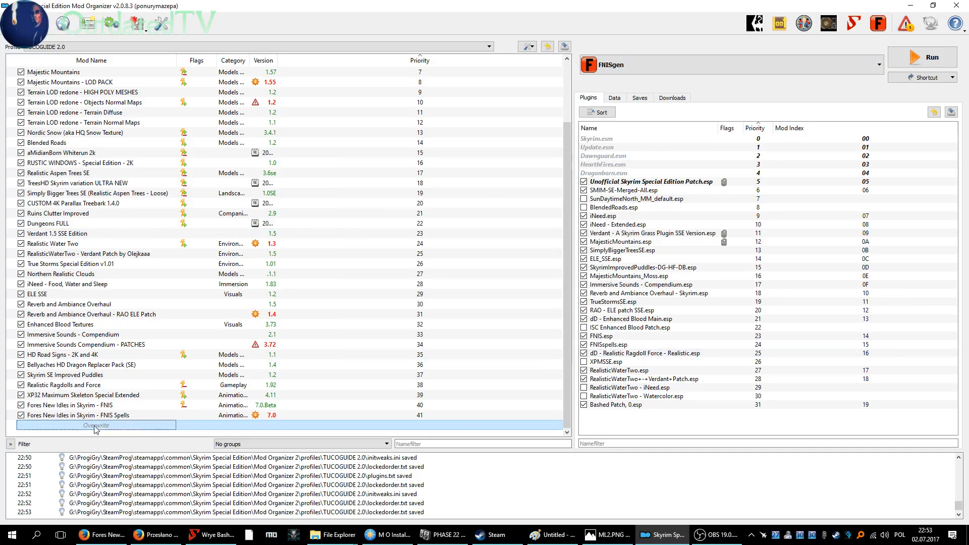
{"action": "double_click", "coordinate": [97, 425]}
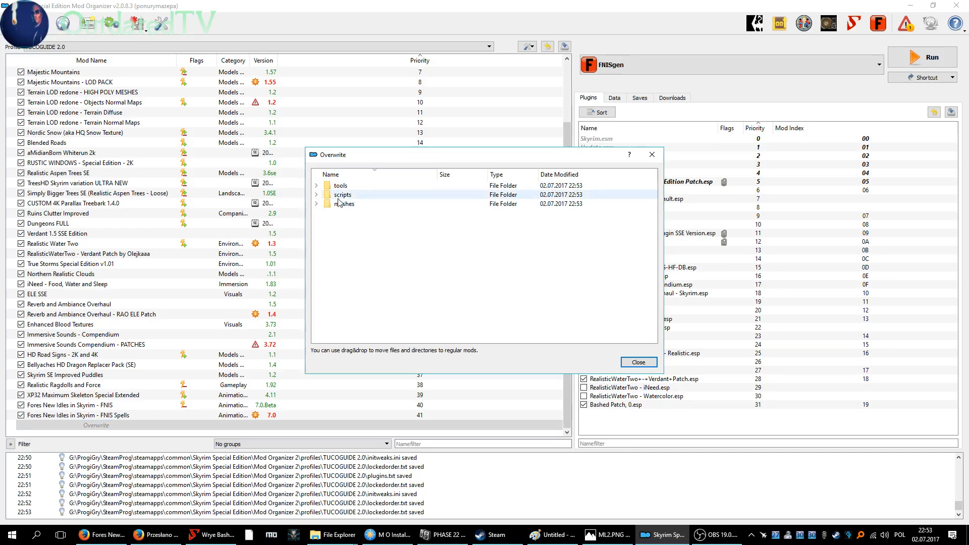
{"action": "left_click", "coordinate": [317, 186]}
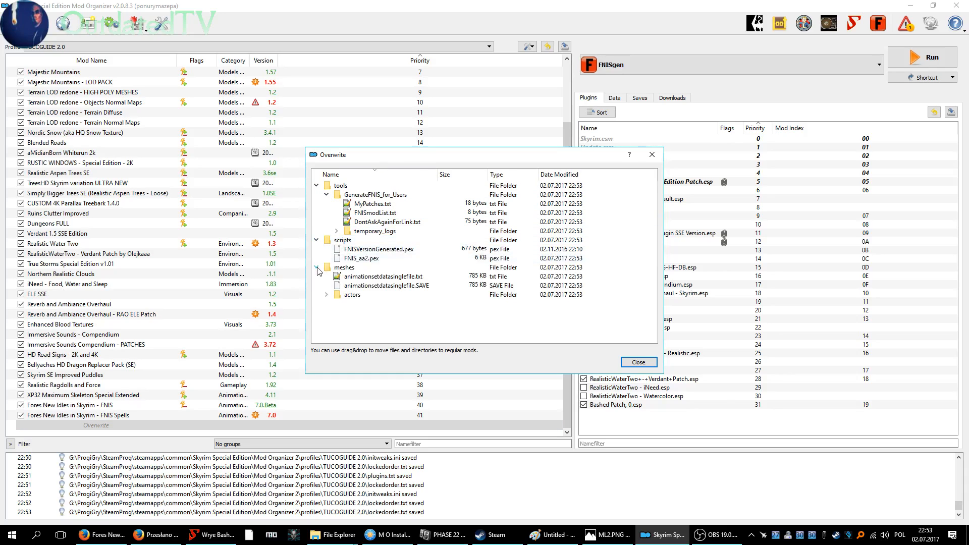
- Expand the meshes and scripts folders to inspect the generated animation data files
{"action": "left_click", "coordinate": [384, 285]}
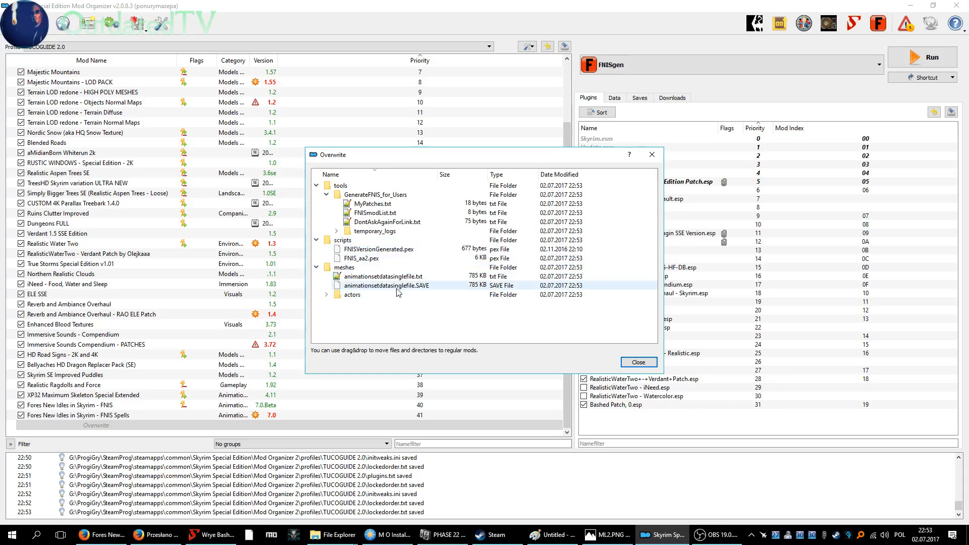
{"action": "left_click", "coordinate": [341, 185]}
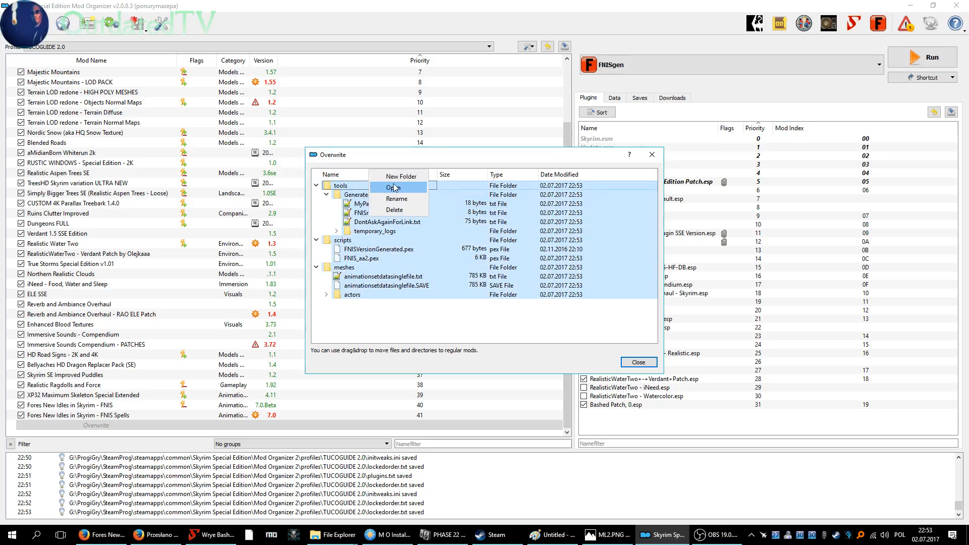
{"action": "left_click", "coordinate": [396, 198]}
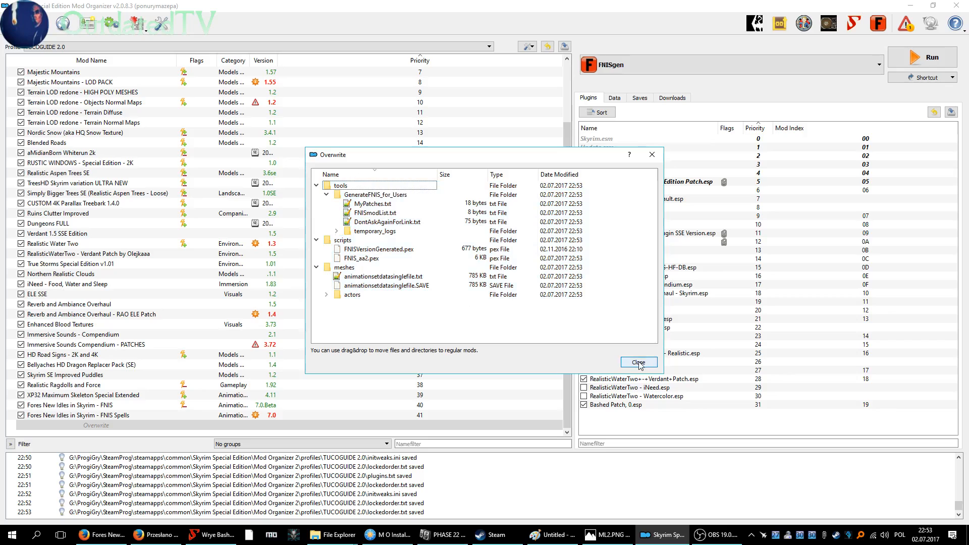
{"action": "right_click", "coordinate": [68, 425]}
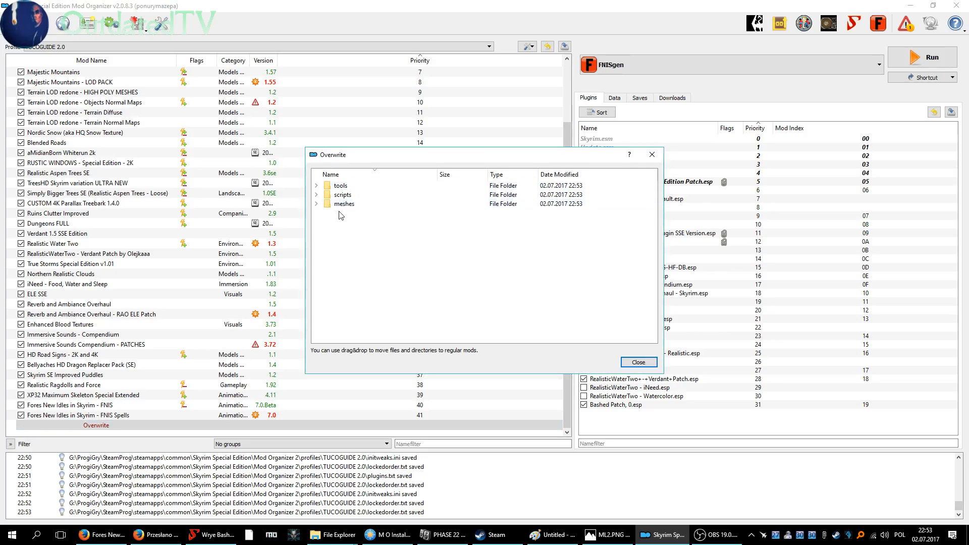
{"action": "mouse_move", "coordinate": [639, 362]}
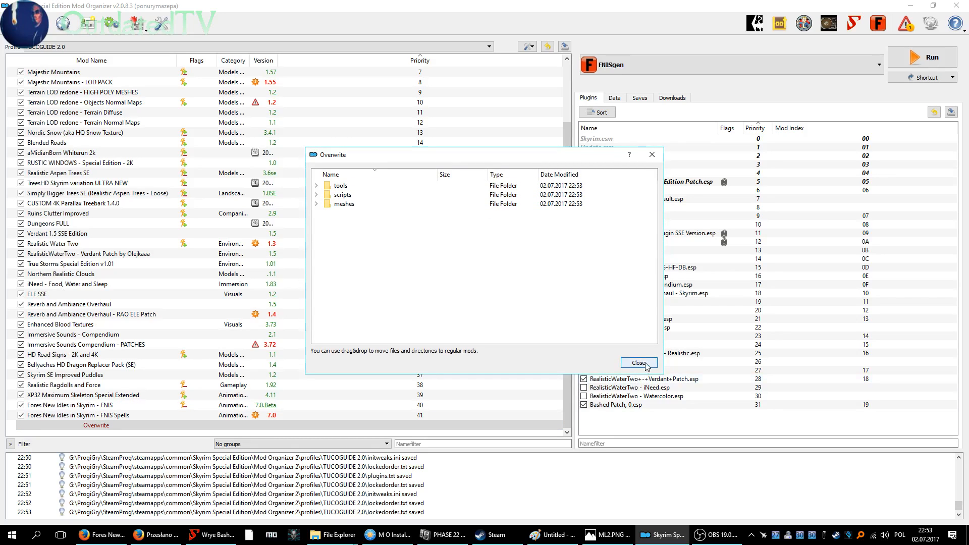
- Create a new mod named 'FNIS Generated' from the Overwrite files
{"action": "left_click", "coordinate": [639, 363]}
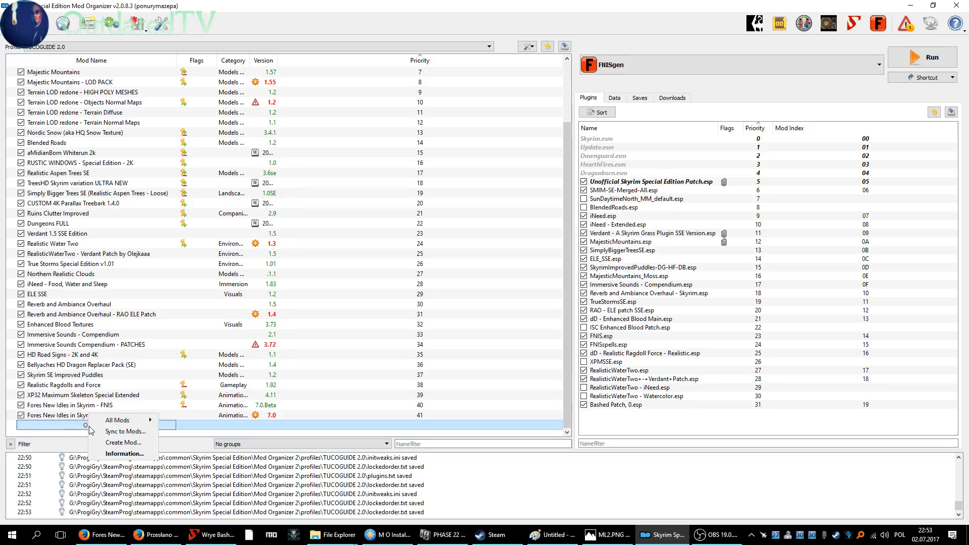
{"action": "left_click", "coordinate": [123, 442]}
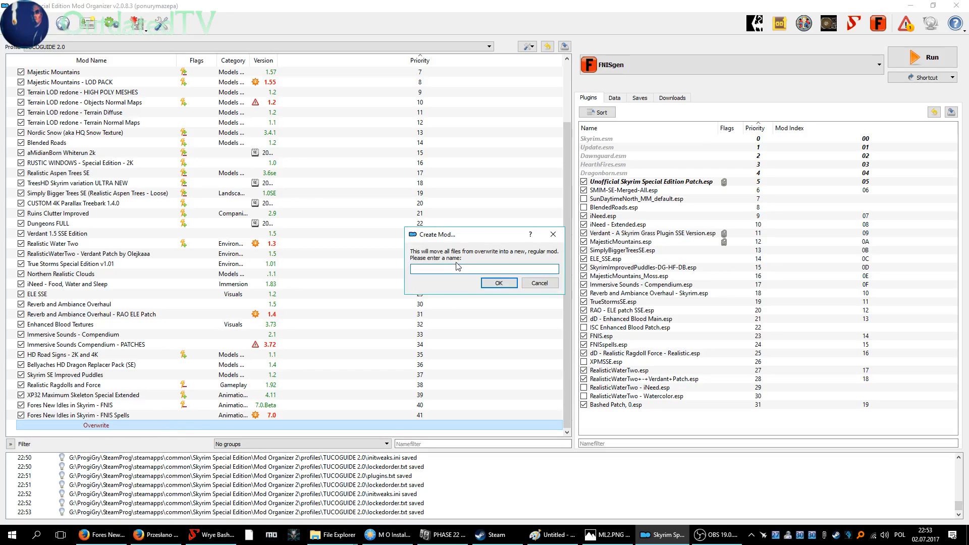
{"action": "type", "text": "FNIS Generated"}
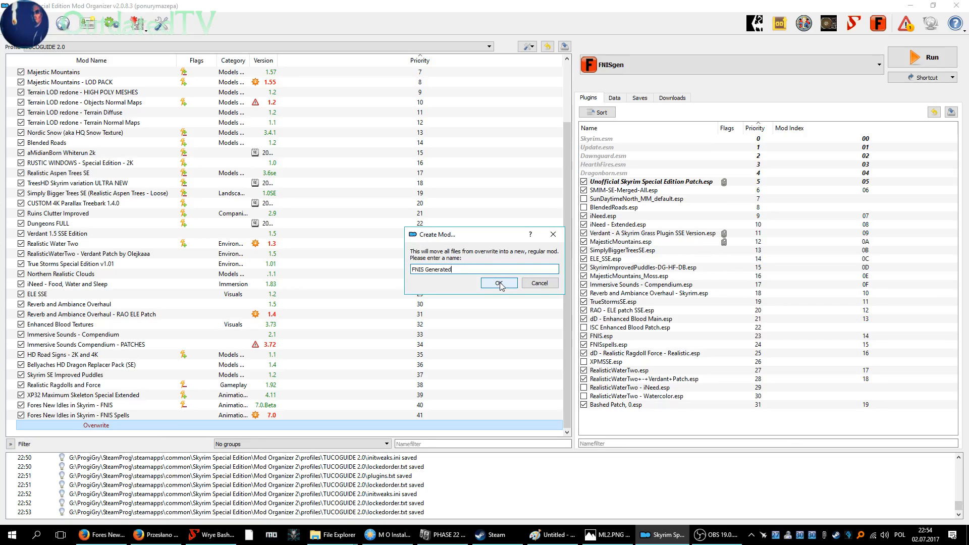
{"action": "left_click", "coordinate": [498, 283]}
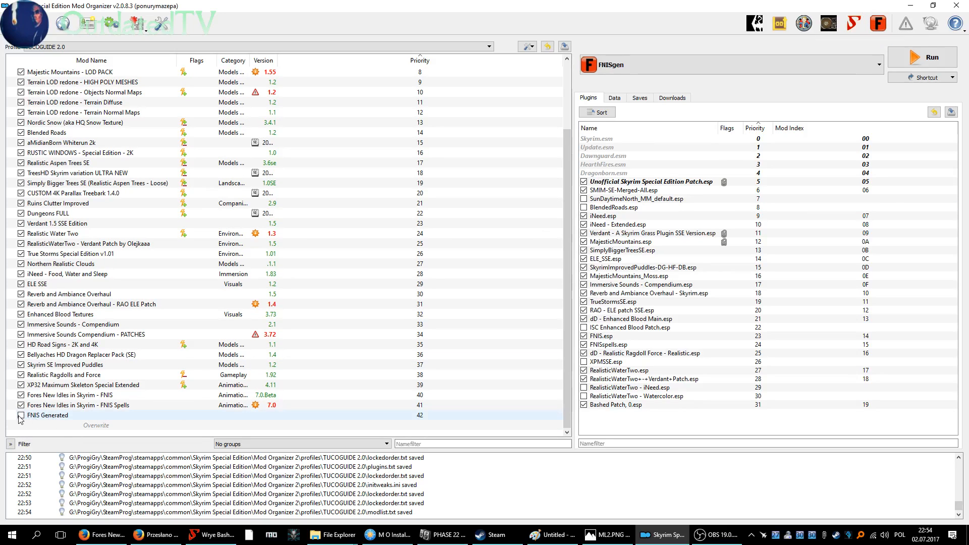
- Enable the new 'FNIS Generated' mod in the mod list at priority 42
{"action": "left_click", "coordinate": [20, 415]}
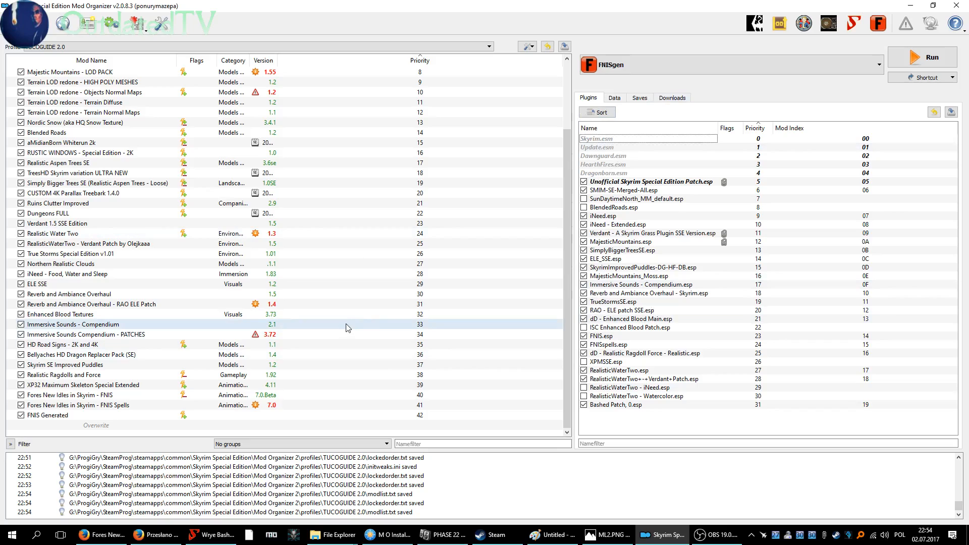
{"action": "mouse_move", "coordinate": [269, 135]}
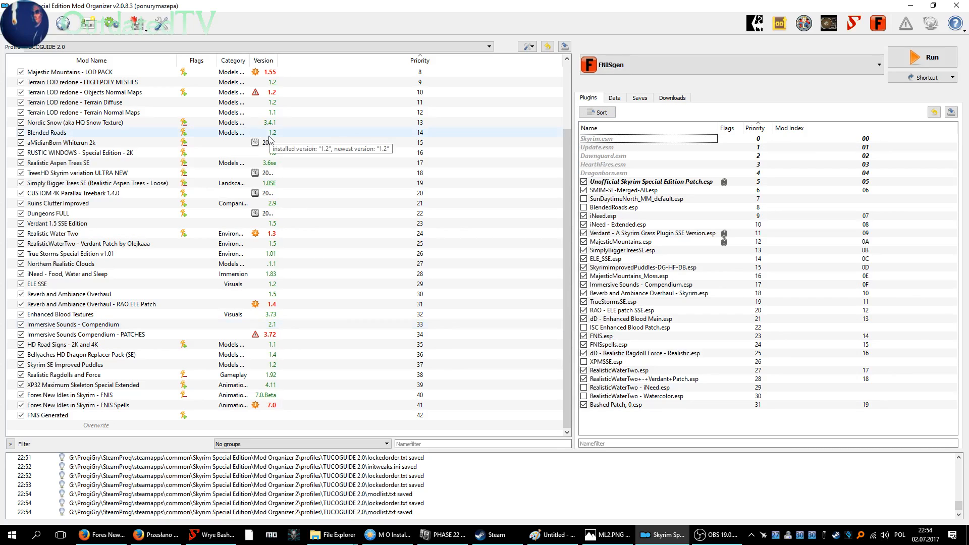